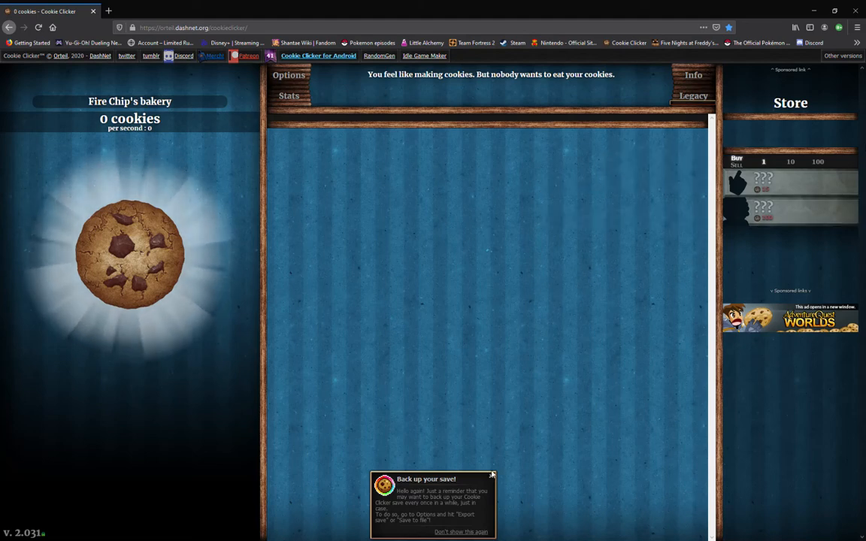
Dismiss the backup-save reminder and open the rename prompt for the bakery 'Fire Chip'.
left_click(492, 475)
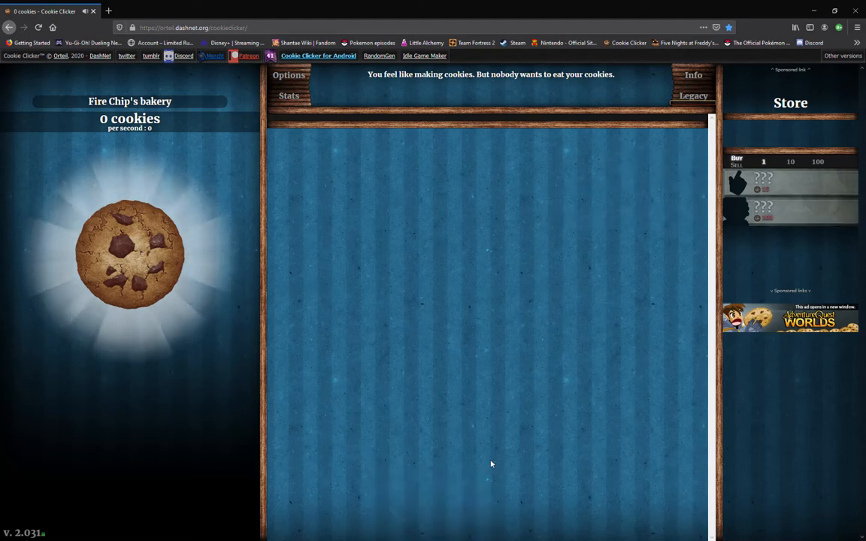
left_click(129, 255)
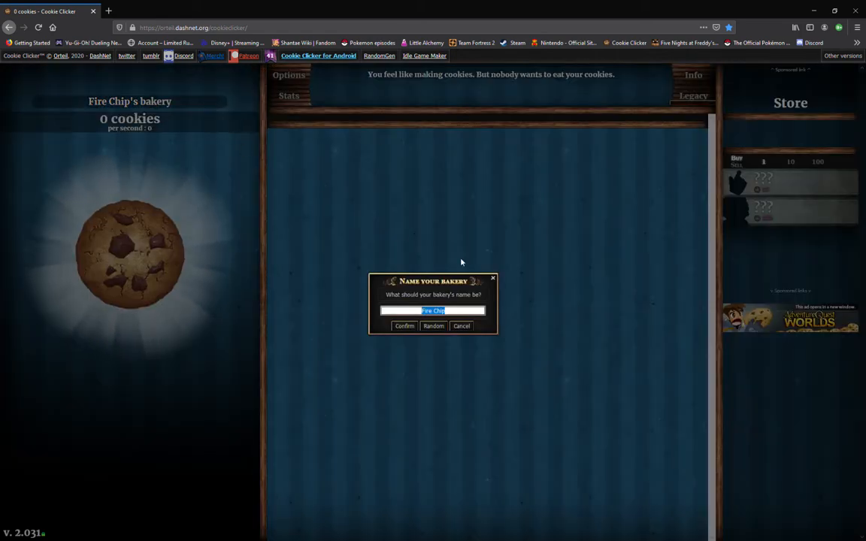
Rename the bakery to 'Marksaysopensesame' and confirm it.
type("Mark")
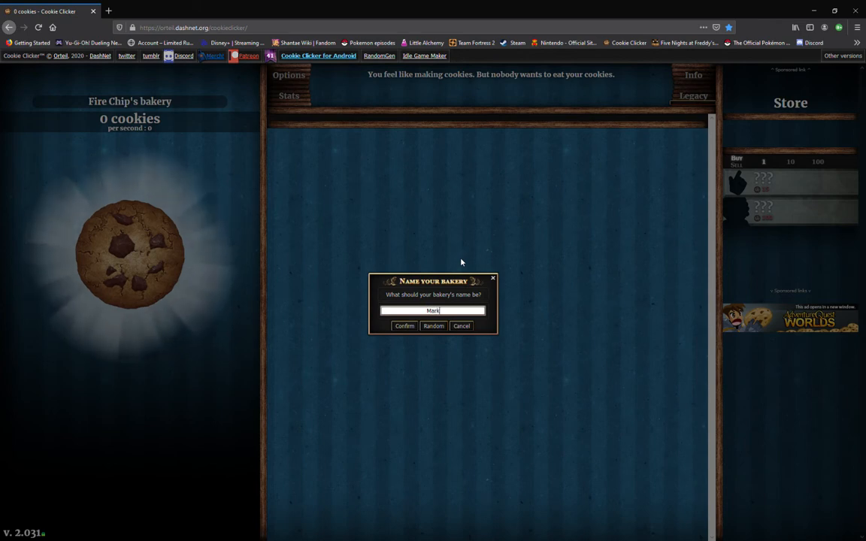
type("says")
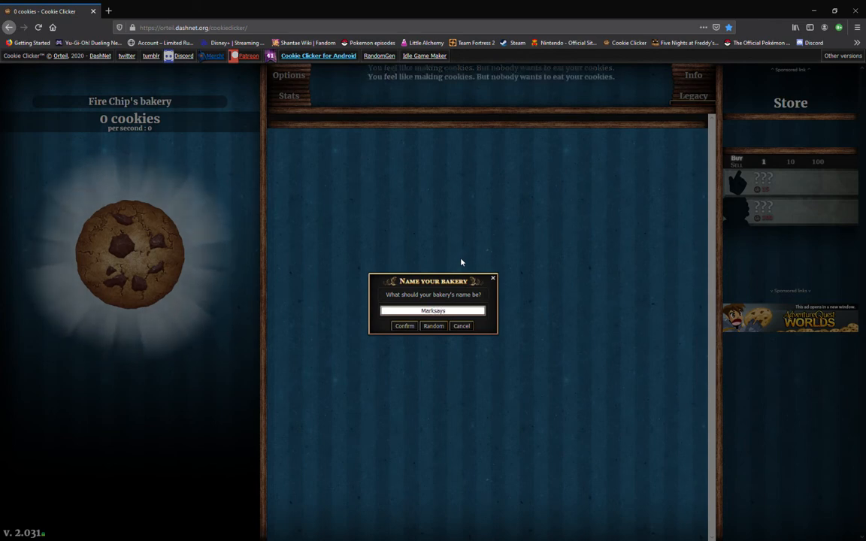
type("opensesame")
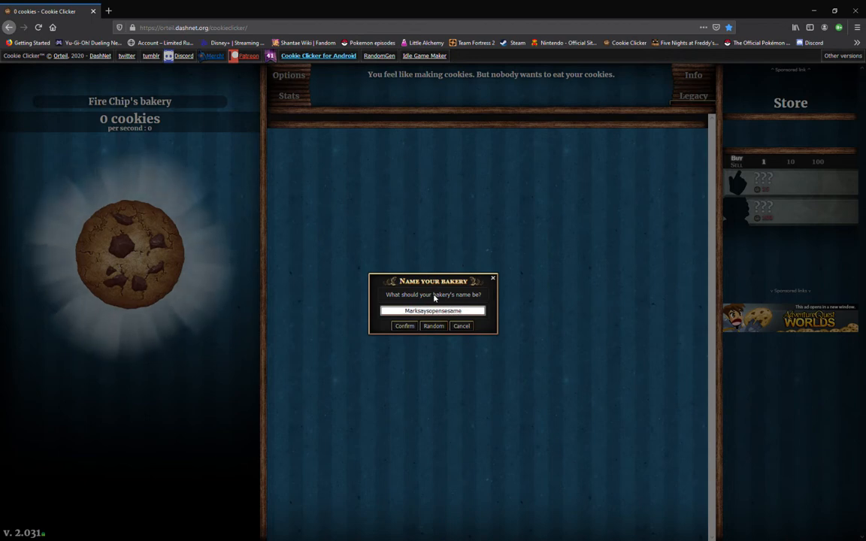
mouse_move(484, 326)
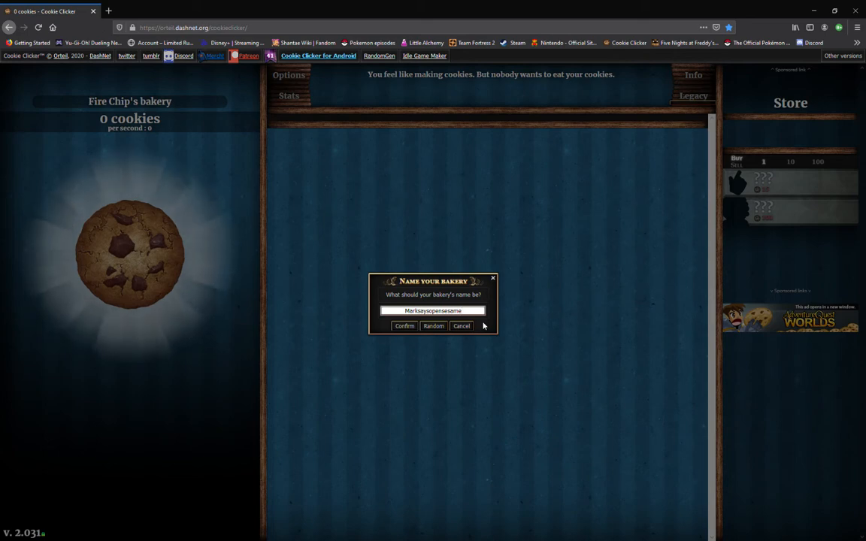
left_click(404, 325)
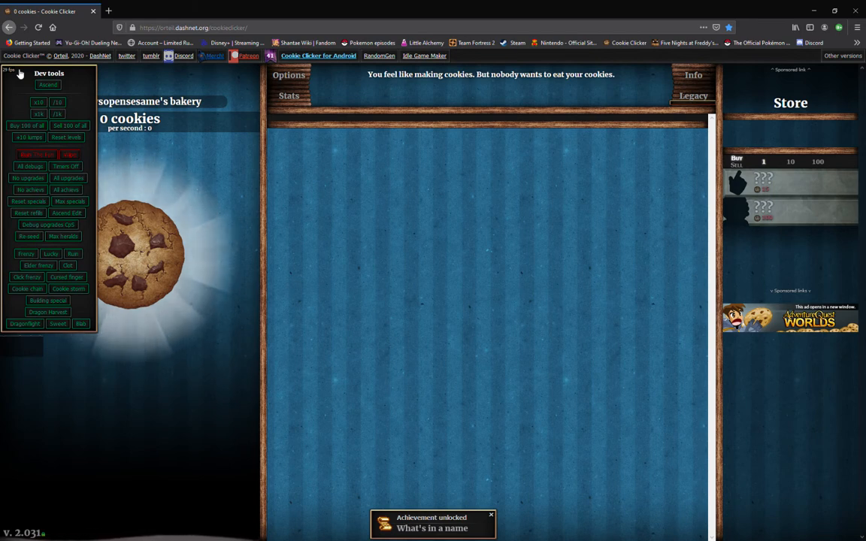
Collapse the newly unlocked Dev tools panel by its top-left corner.
left_click(11, 74)
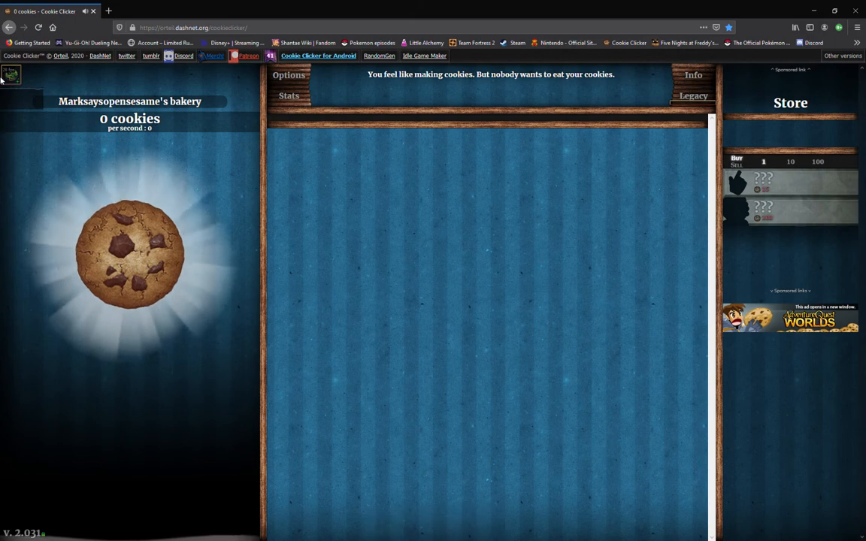
left_click(10, 74)
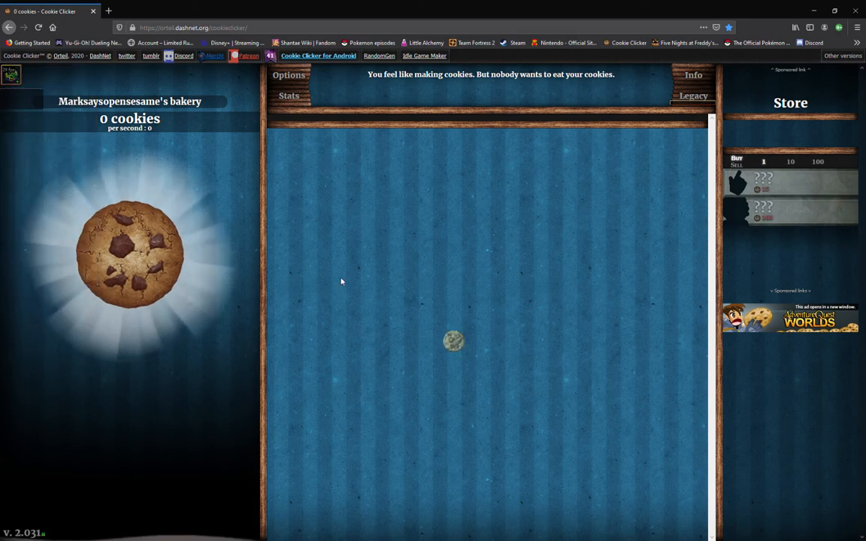
Collect the golden cookie for Frenzy, then click the big cookie to reach 23 cookies.
left_click(453, 340)
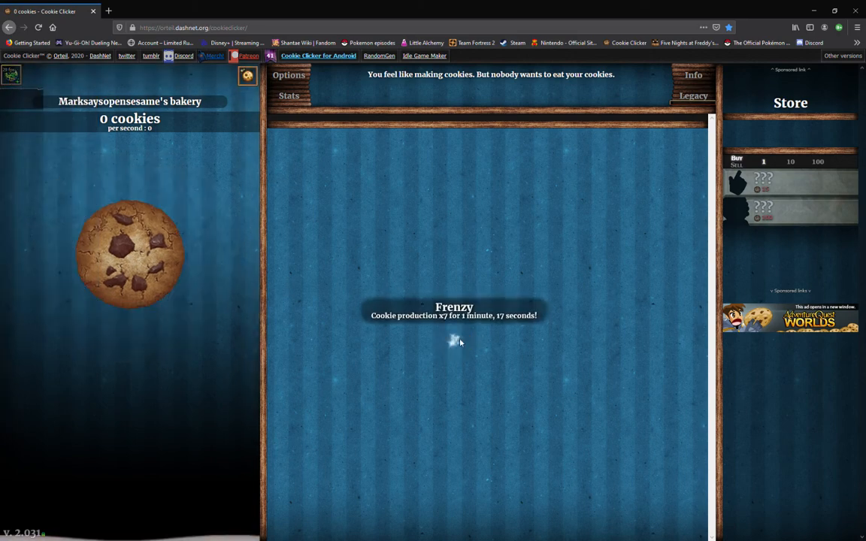
left_click(129, 255)
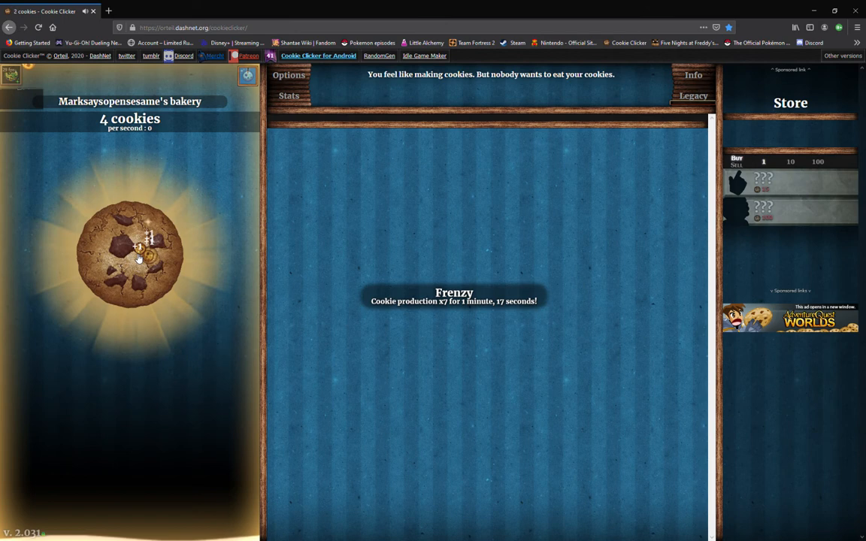
left_click(129, 256)
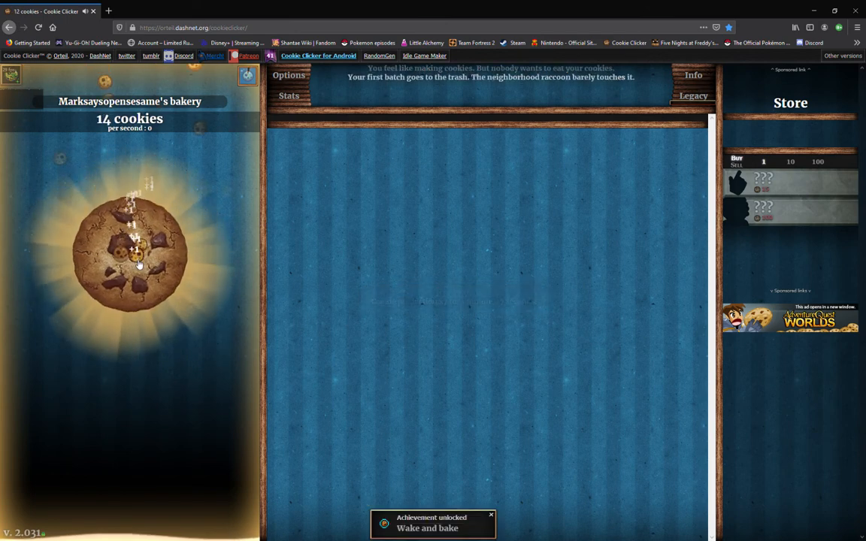
left_click(129, 252)
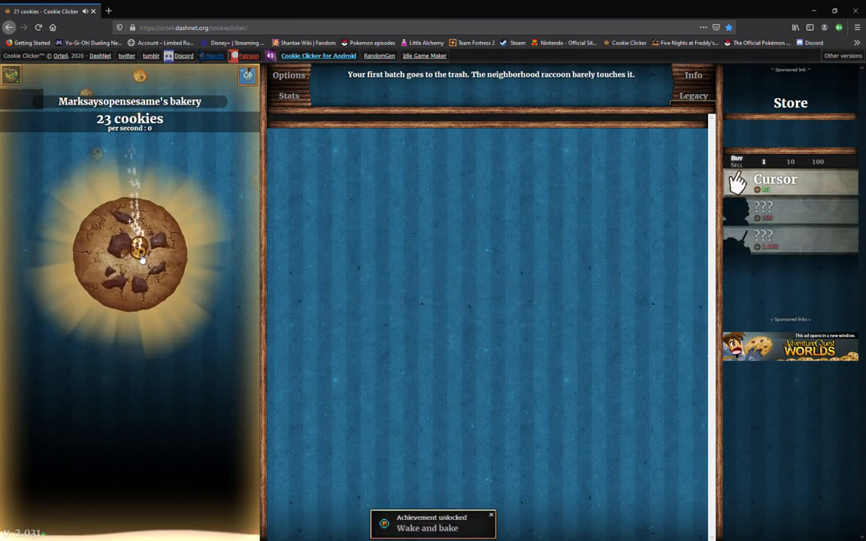